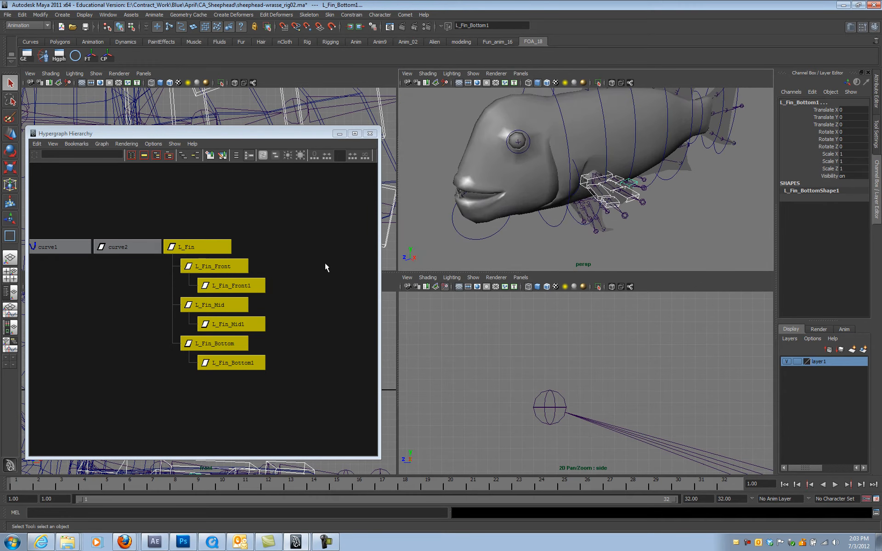
Select curve2 in the Hypergraph and frame it in the perspective and side views.
left_click(118, 246)
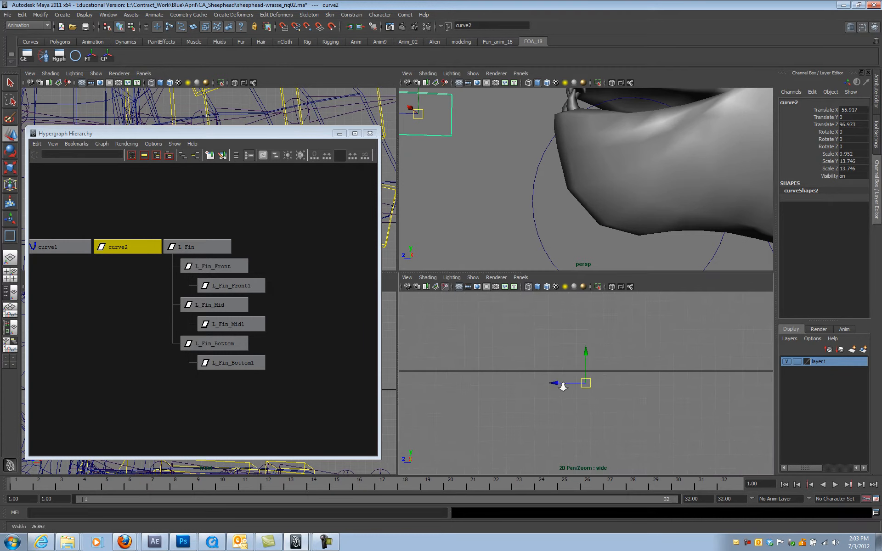
Hide planes in the side view via the Show menu so the rectangle curves stand out.
left_click(472, 278)
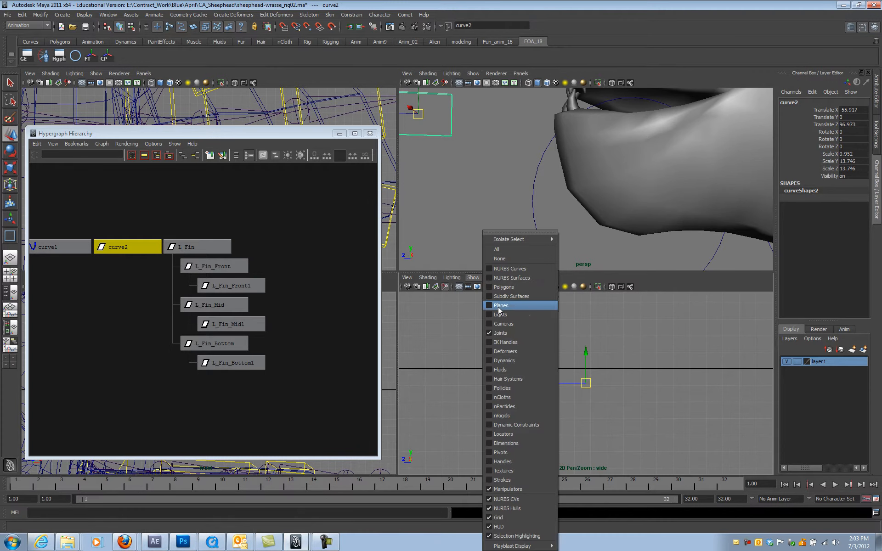
left_click(501, 305)
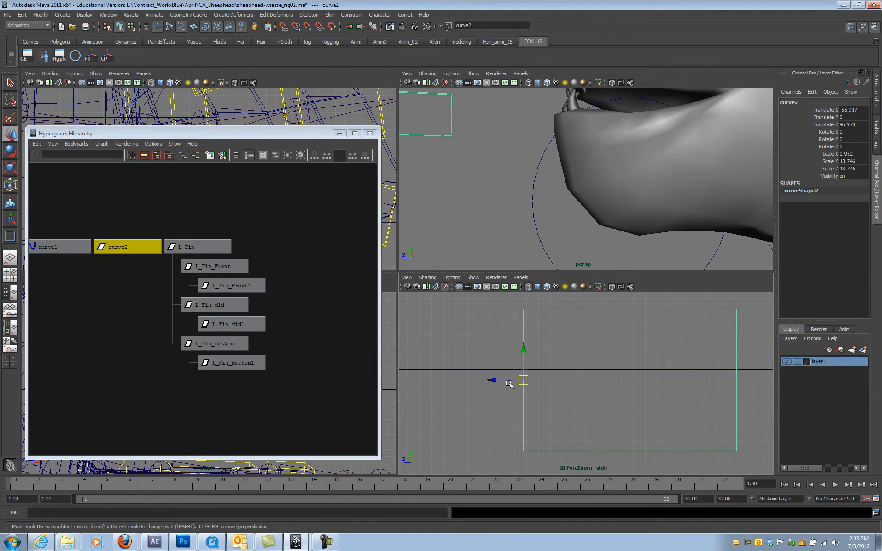
mouse_move(663, 260)
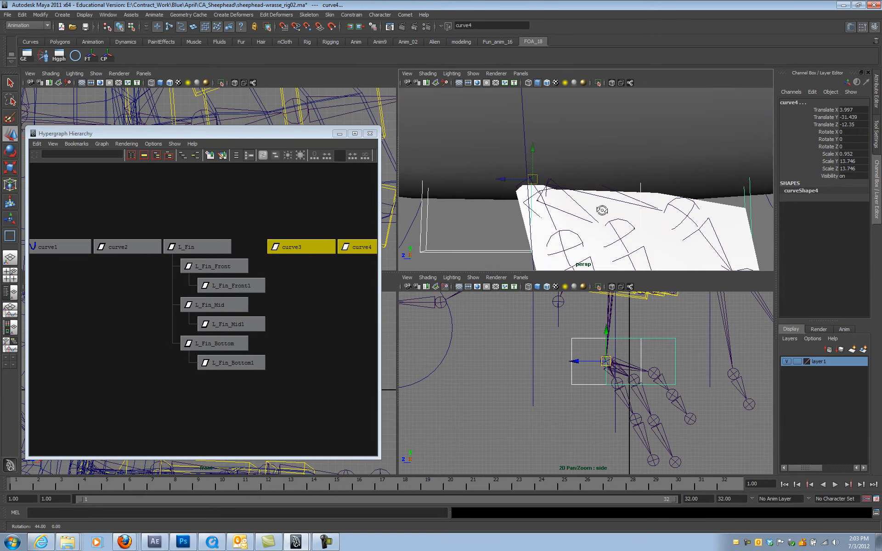
Rotate curve3 and curve4 about X to roughly 5.96 degrees to match the fin rays.
left_click(10, 118)
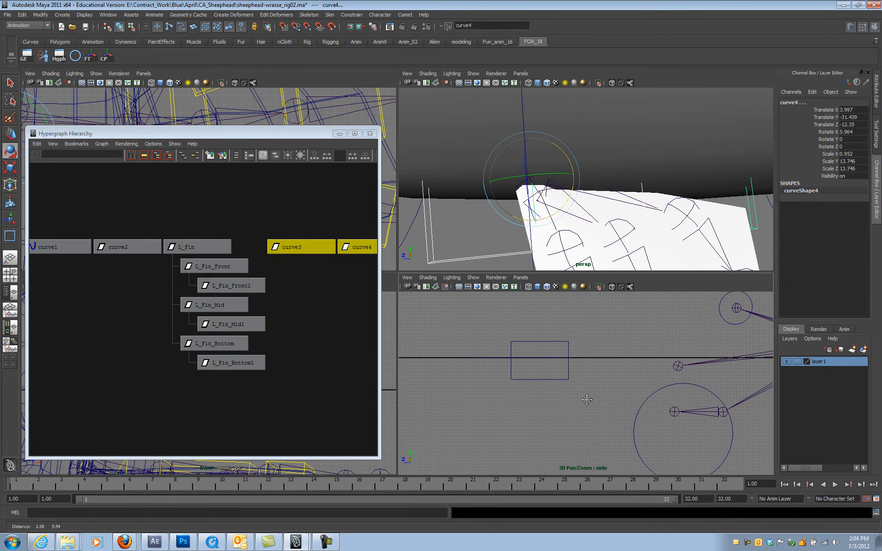
left_click(49, 246)
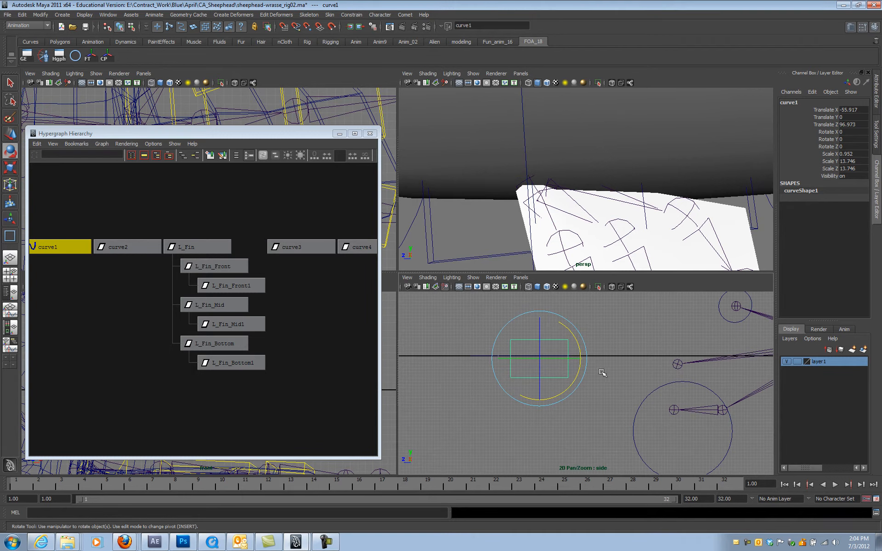
left_click(301, 246)
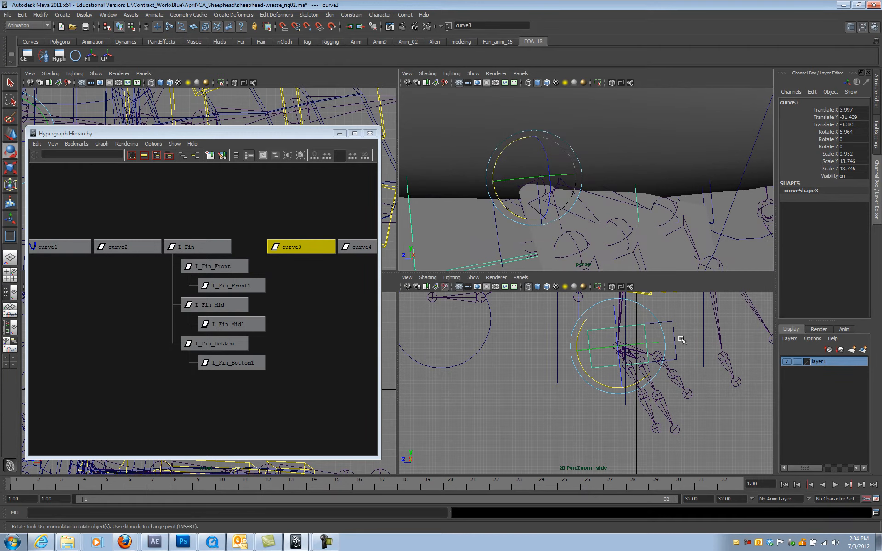
left_click(360, 247)
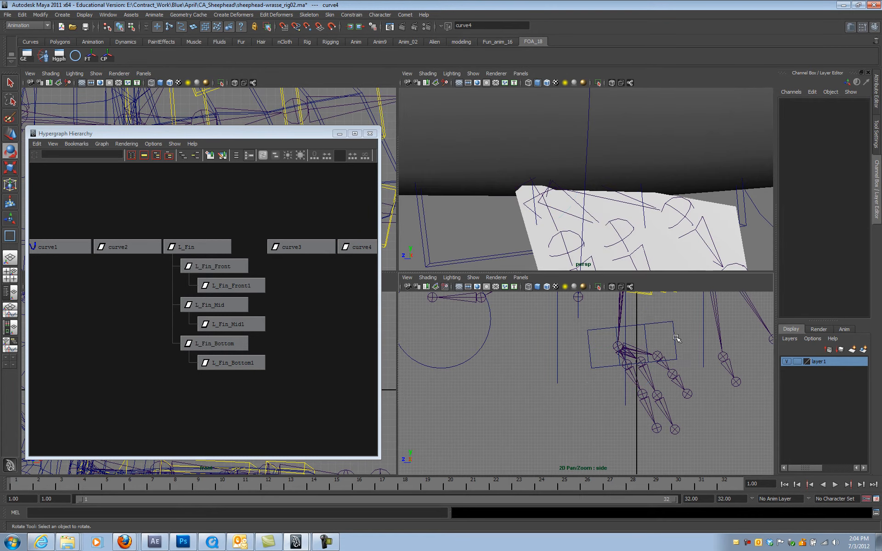
left_click(360, 246)
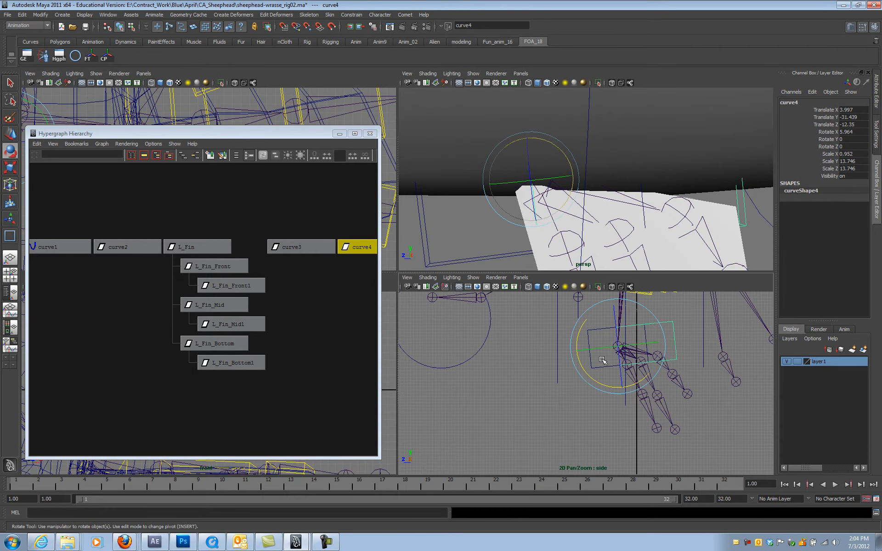
Scale curve3 and curve4 down in Y and Z and move them onto separate fin ray joints.
left_click(301, 246)
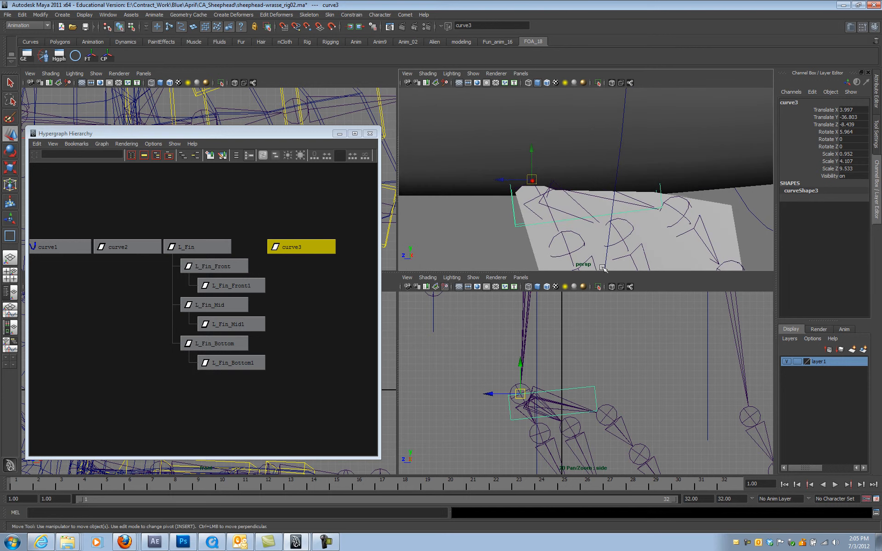
left_click(360, 247)
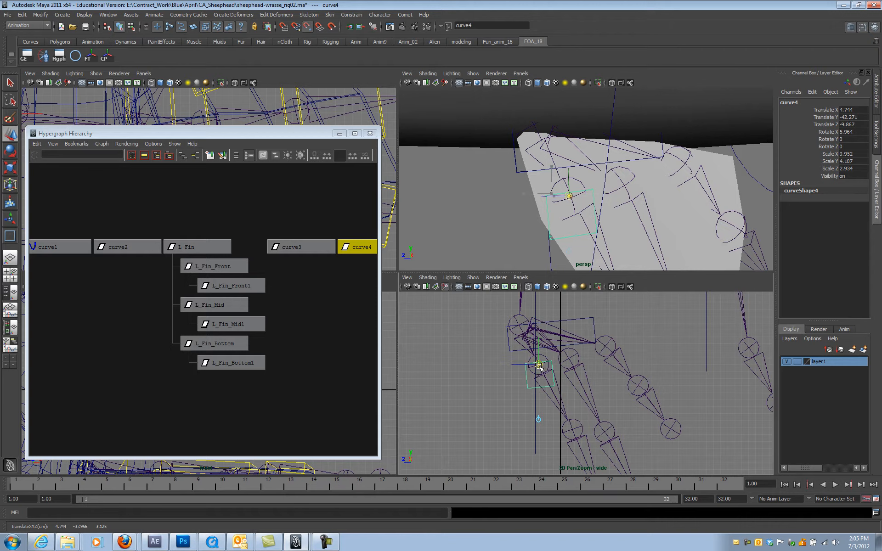
Duplicate the rectangle curve up to curve6, fitting each copy around its fin ray joint.
left_click(9, 98)
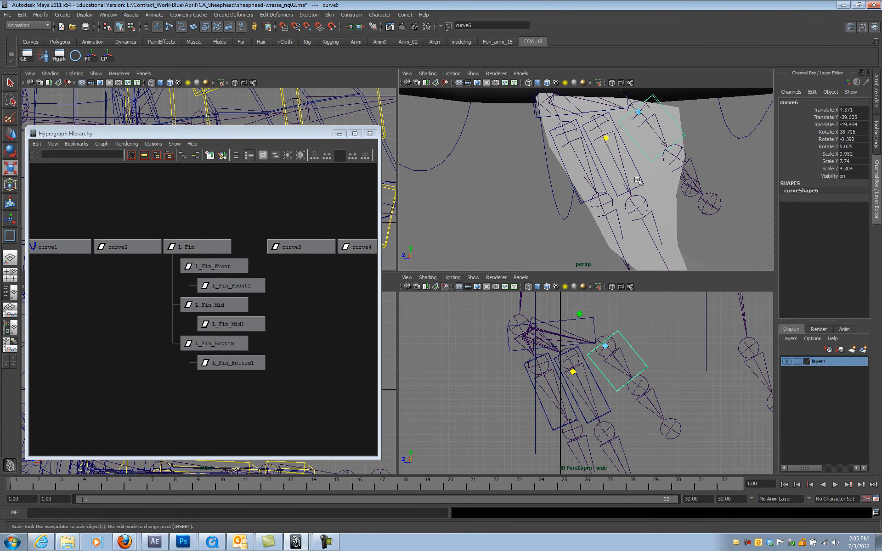
left_click(675, 157)
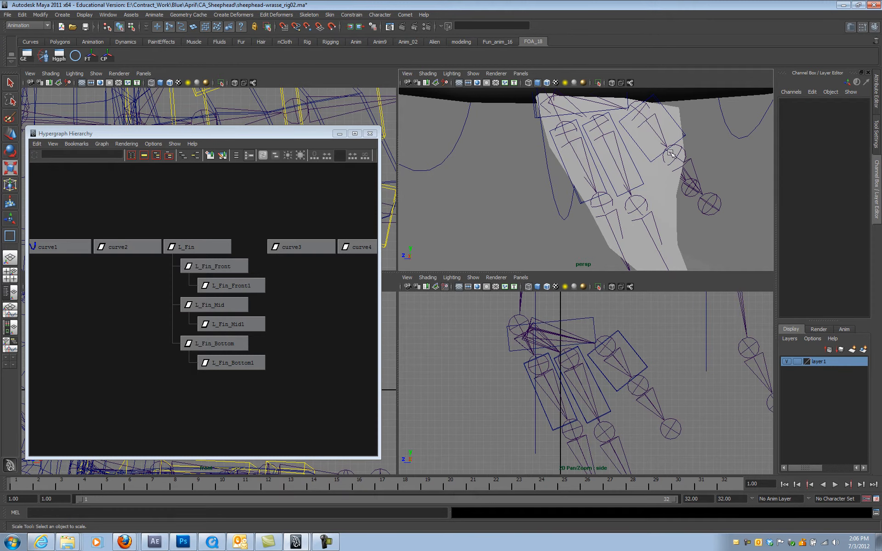
Duplicate and fit further rectangles, including curve8, around the lower fin ray joints.
left_click(673, 157)
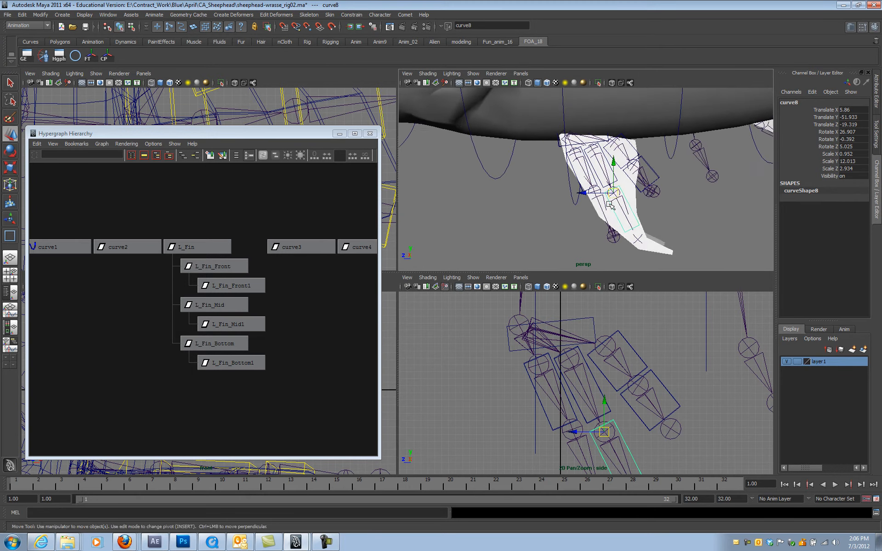
left_click(360, 246)
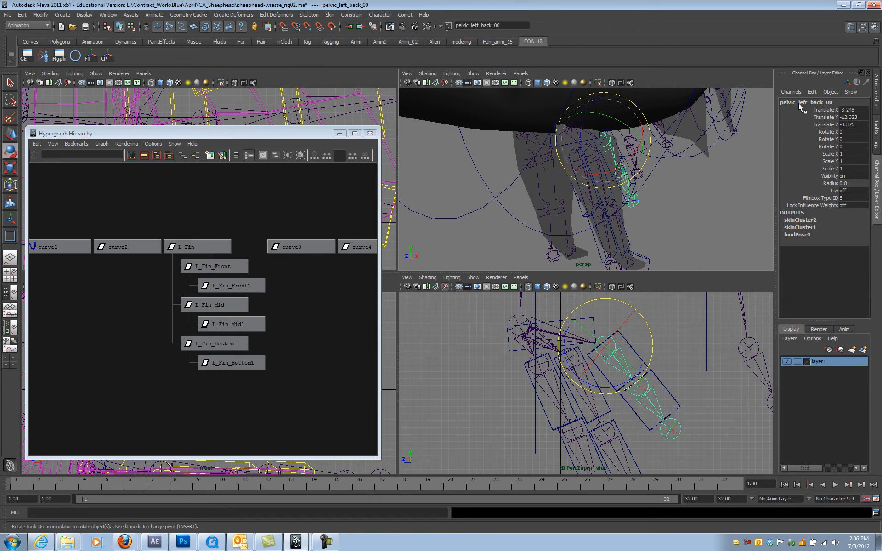
mouse_move(801, 108)
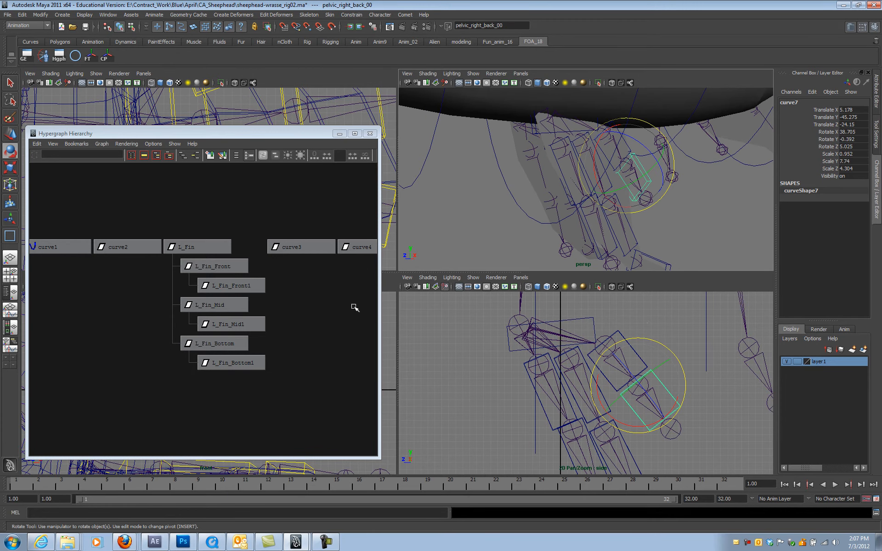
Select curve3–curve10 and enter the pelvic_L prefix in the rename field.
left_click(264, 275)
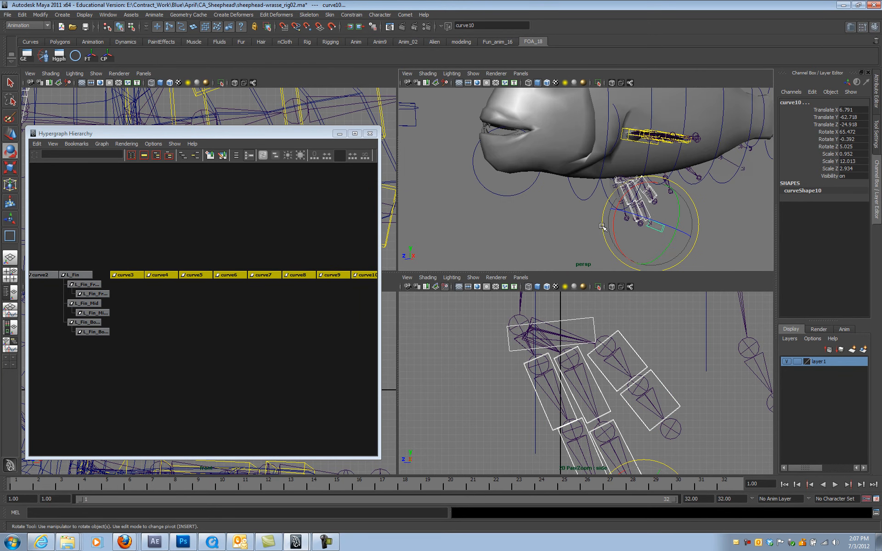
mouse_move(314, 300)
type("pelvic_")
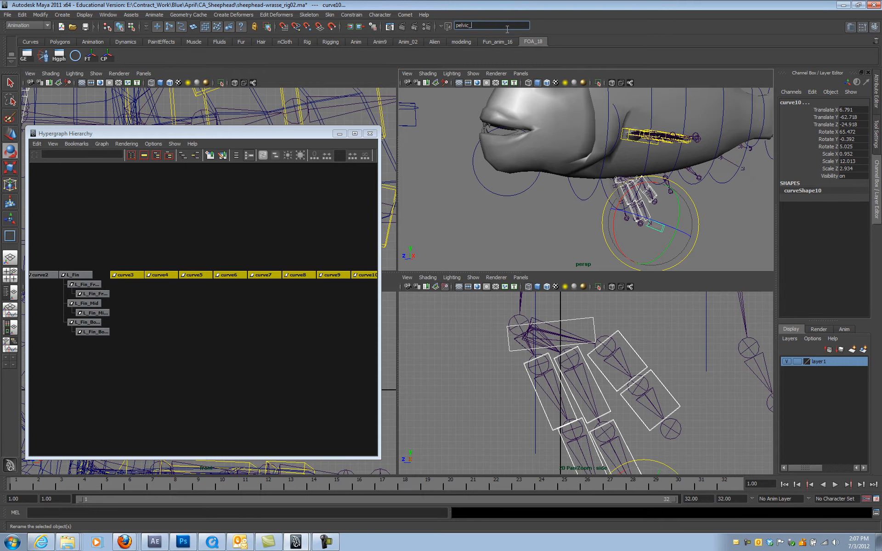
type("L7")
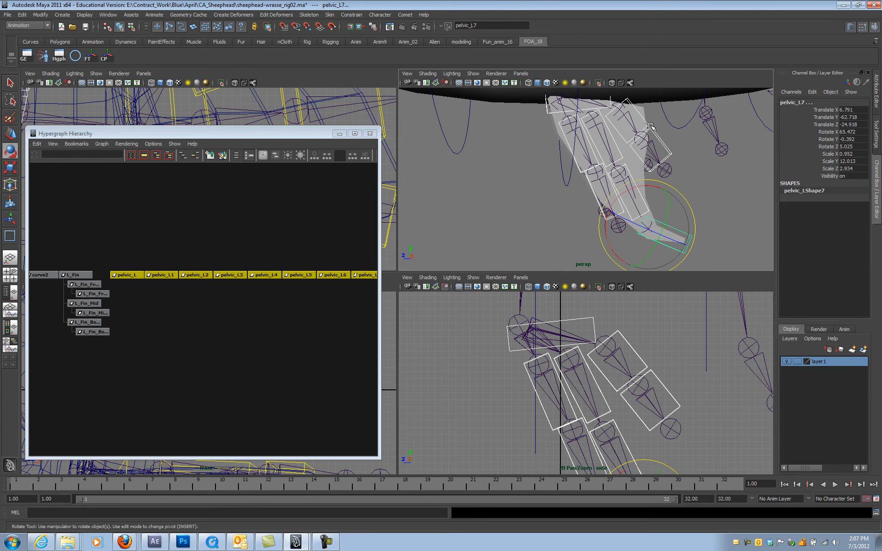
Rename a subset of the fin controls to pelvic_Mid via the status line rename field.
left_click(264, 275)
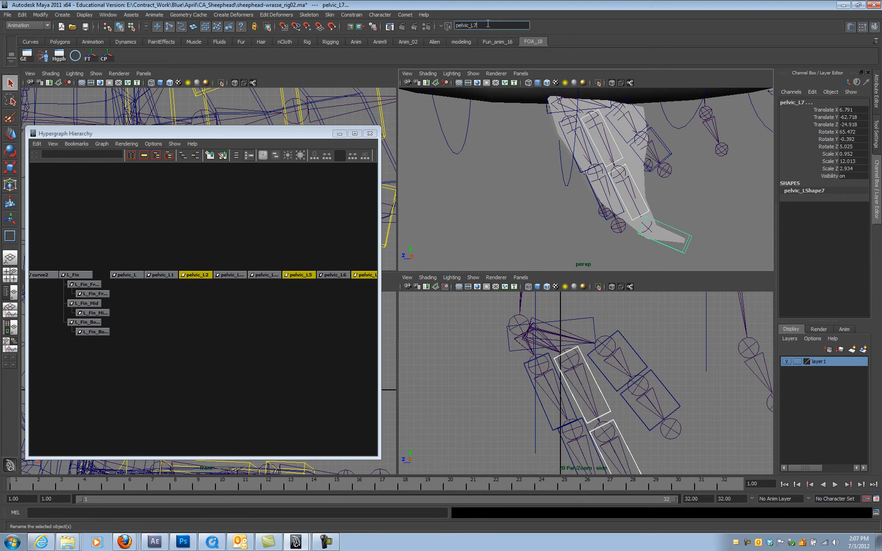
type("pelvic_Mid")
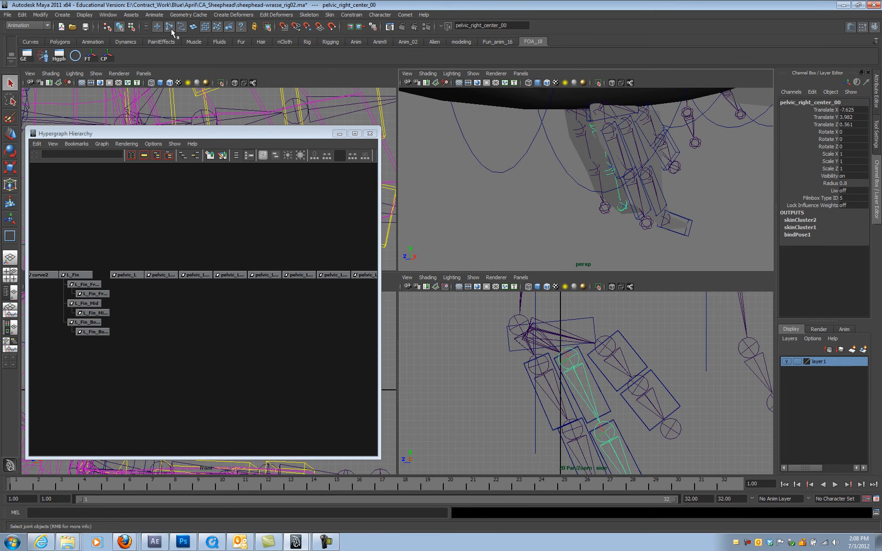
Parent pelvic_L_Front1 under the pelvic_L chain alongside the Mid and Back controls.
left_click(126, 274)
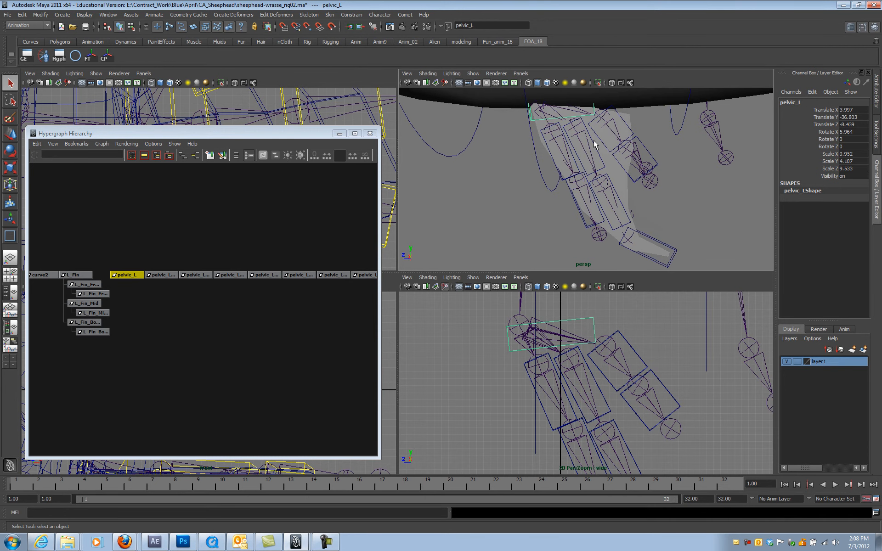
left_click(230, 275)
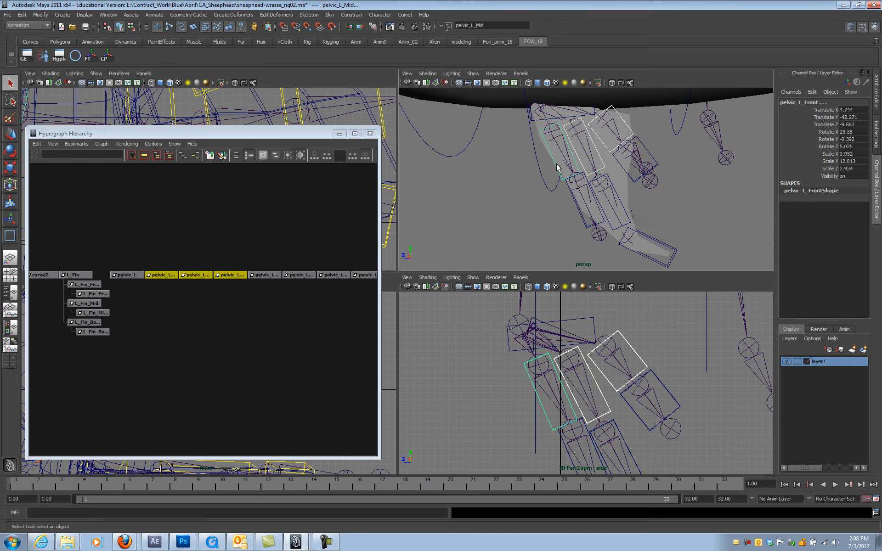
left_click(125, 274)
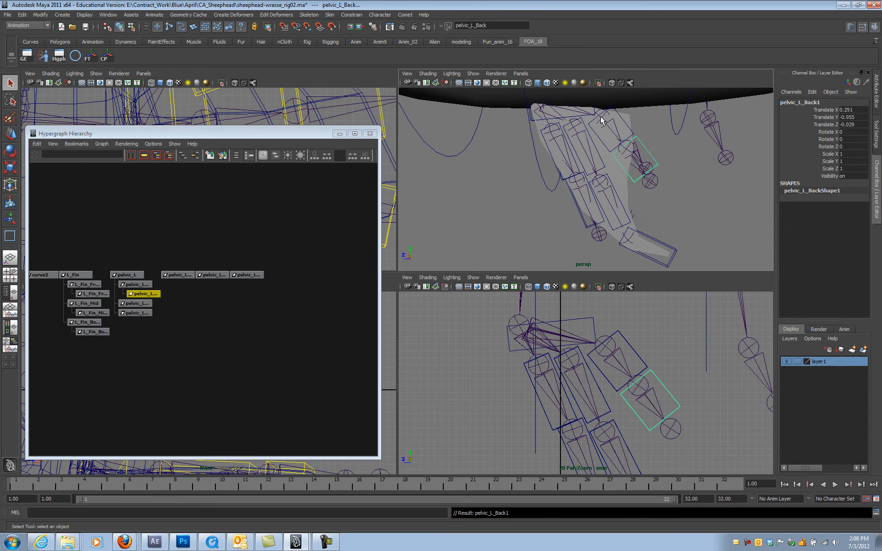
left_click(177, 275)
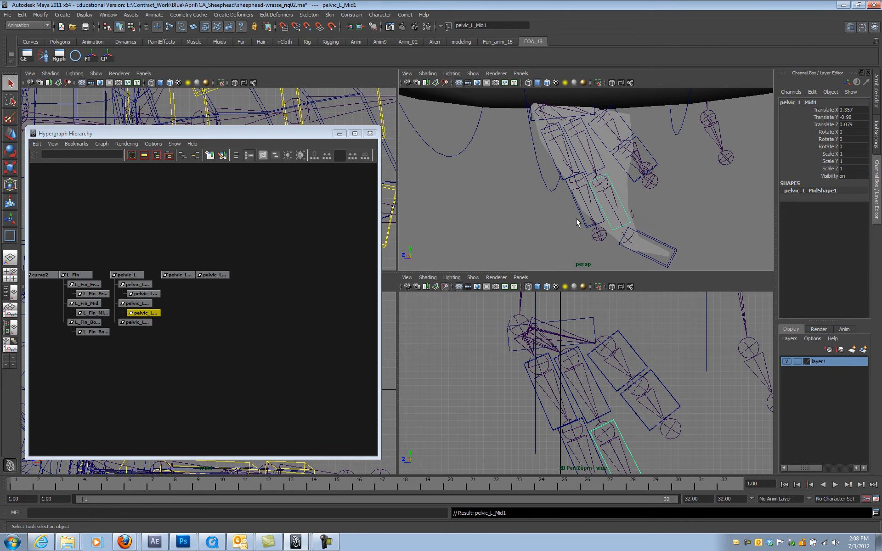
left_click(178, 275)
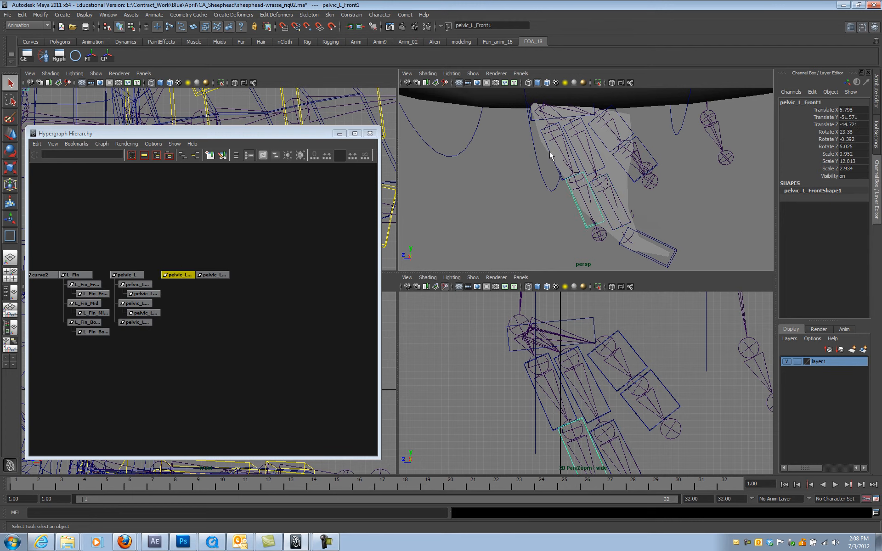
left_click(142, 331)
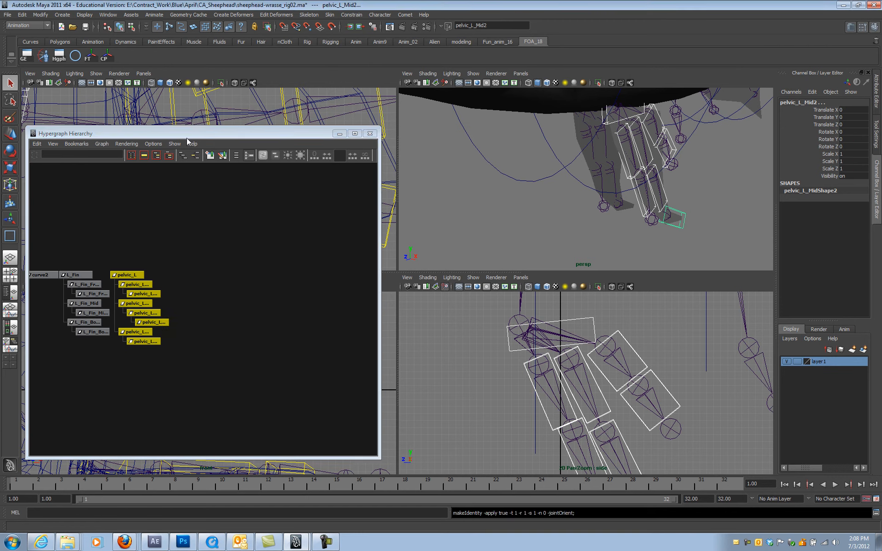
left_click(92, 332)
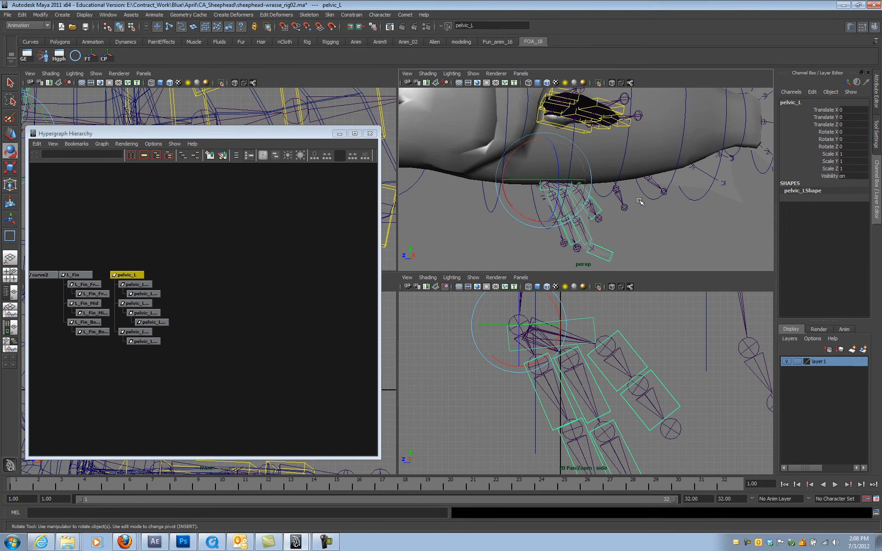
mouse_move(643, 201)
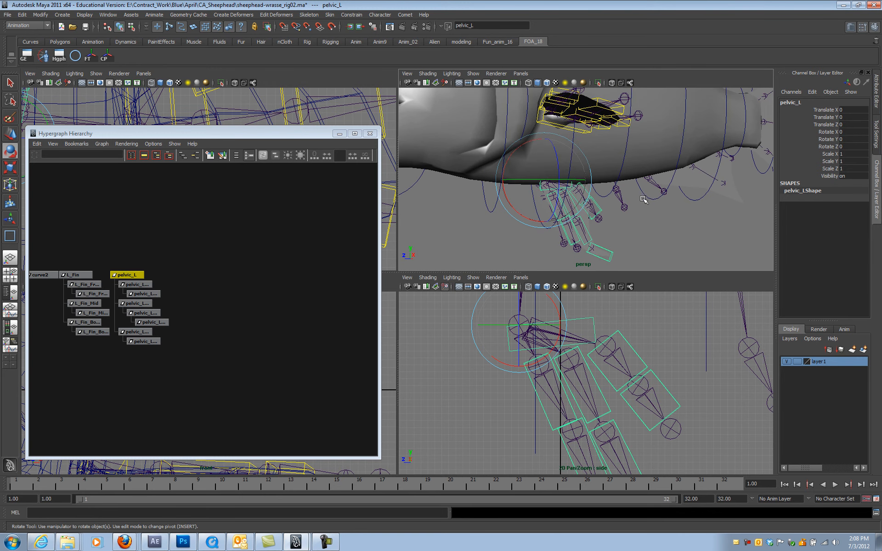
mouse_move(657, 229)
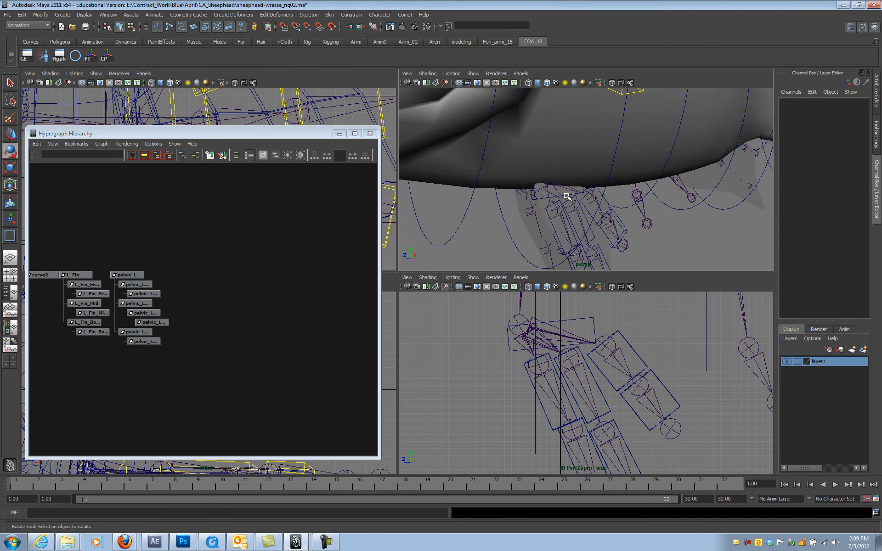
left_click(126, 275)
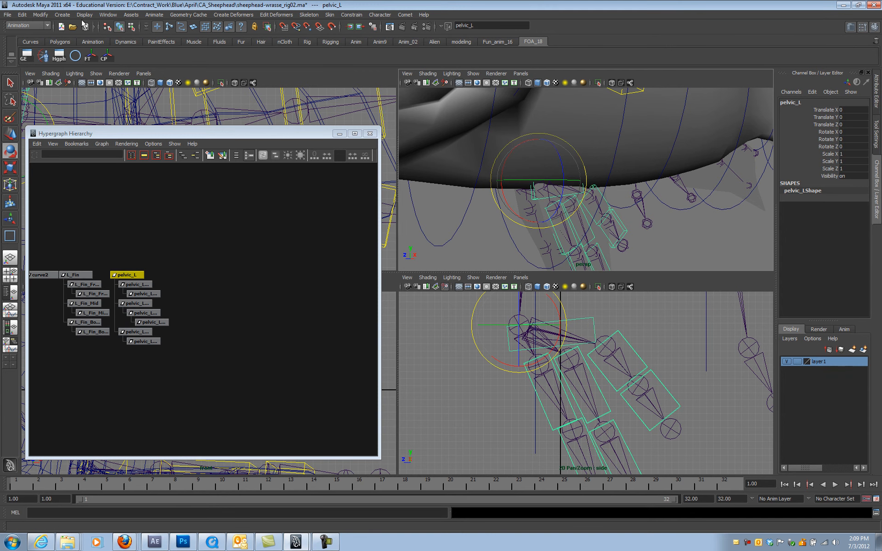
Choose the yellow swatch in Display > Wireframe Color for the pelvic_L controls.
left_click(109, 15)
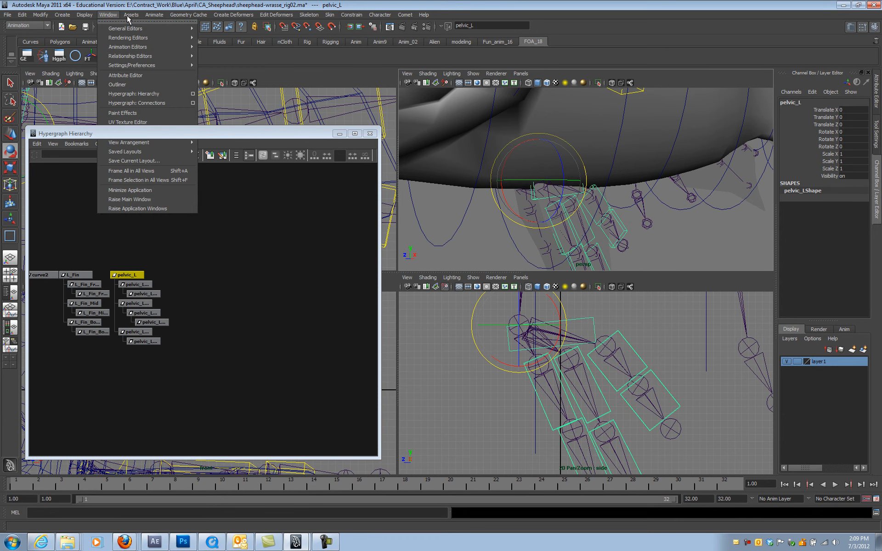
left_click(85, 15)
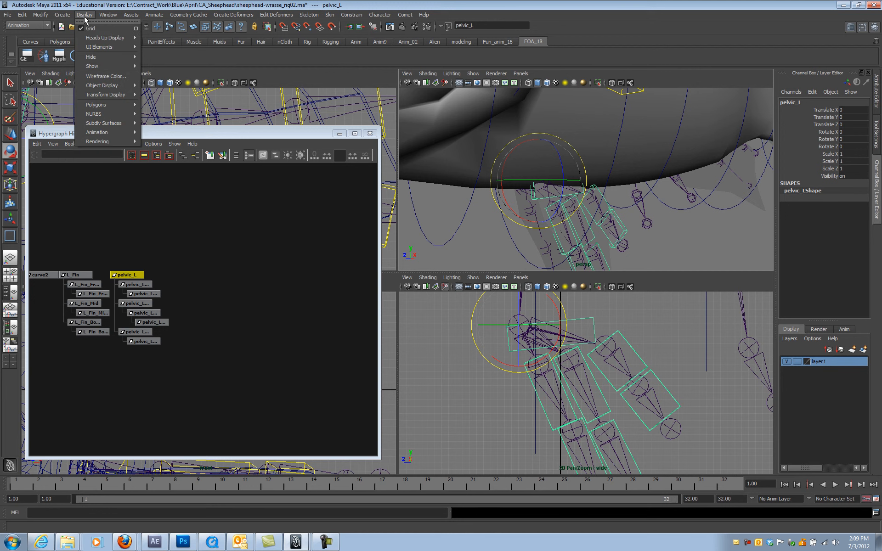
mouse_move(105, 76)
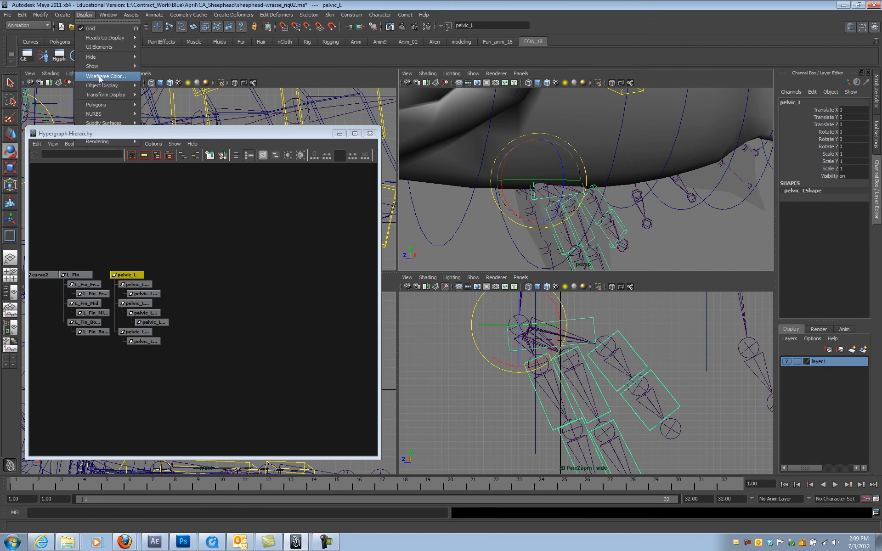
left_click(107, 77)
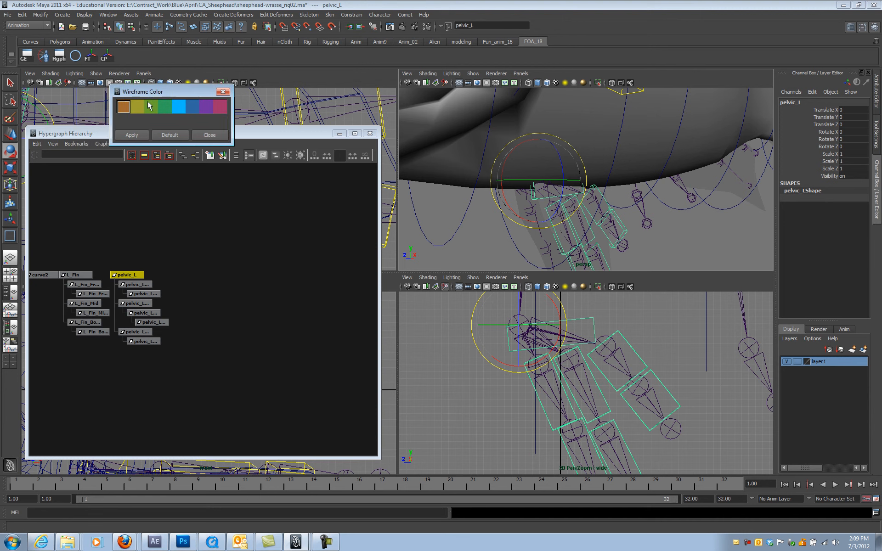
left_click(136, 107)
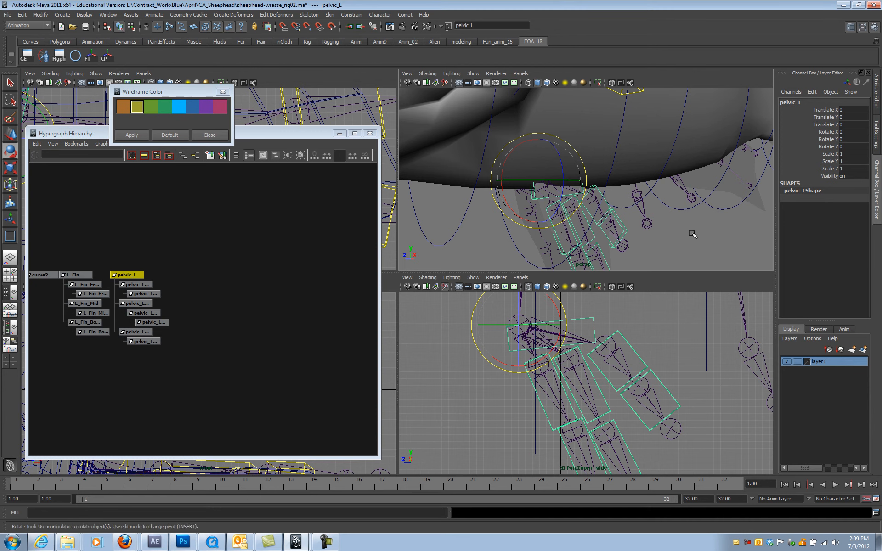
Apply yellow to the fin controls, verify with selection cleared, and close the dialog.
left_click(136, 106)
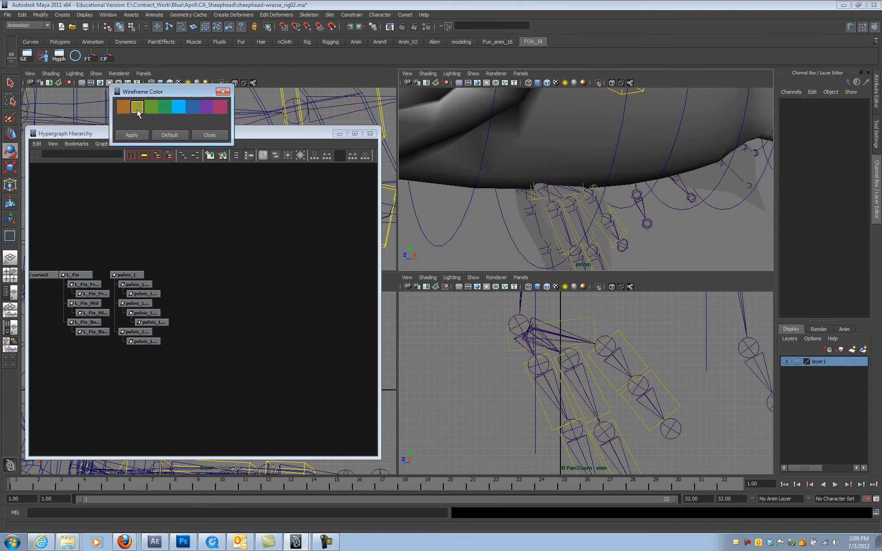
left_click(137, 108)
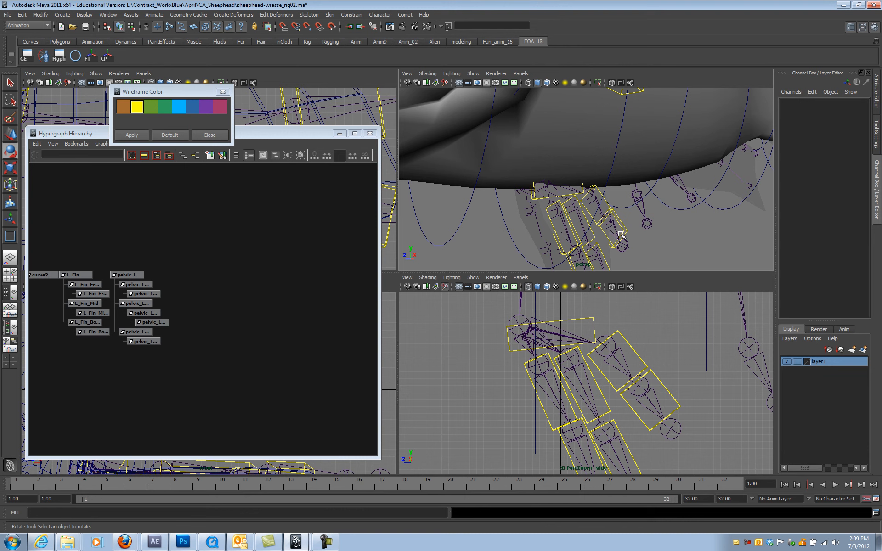
mouse_move(710, 179)
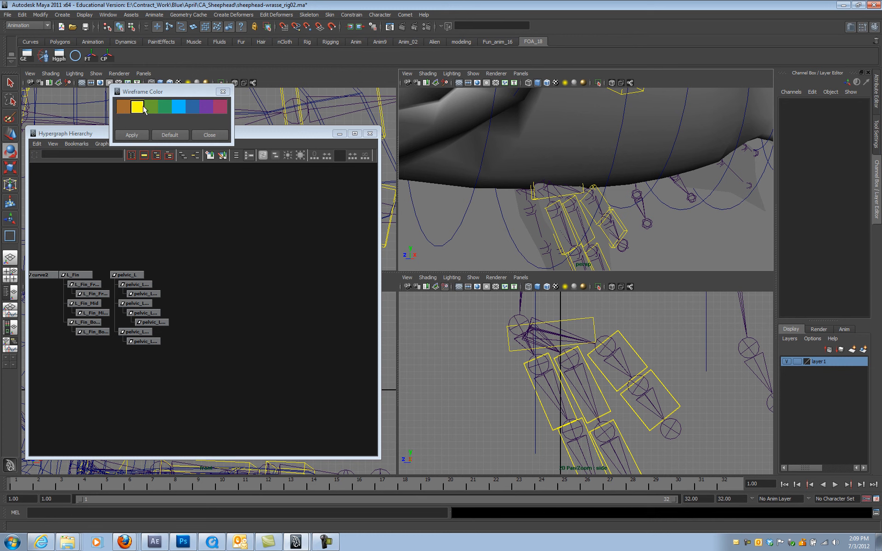
left_click(136, 108)
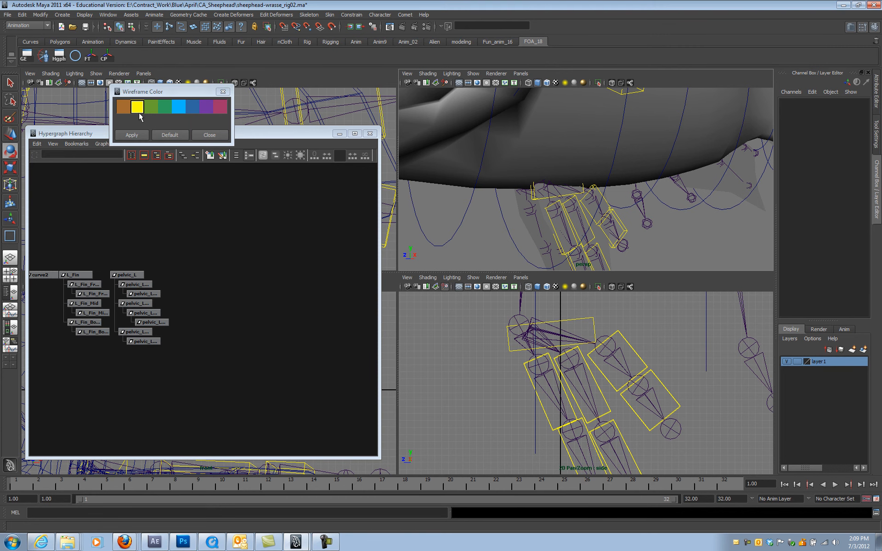
mouse_move(239, 156)
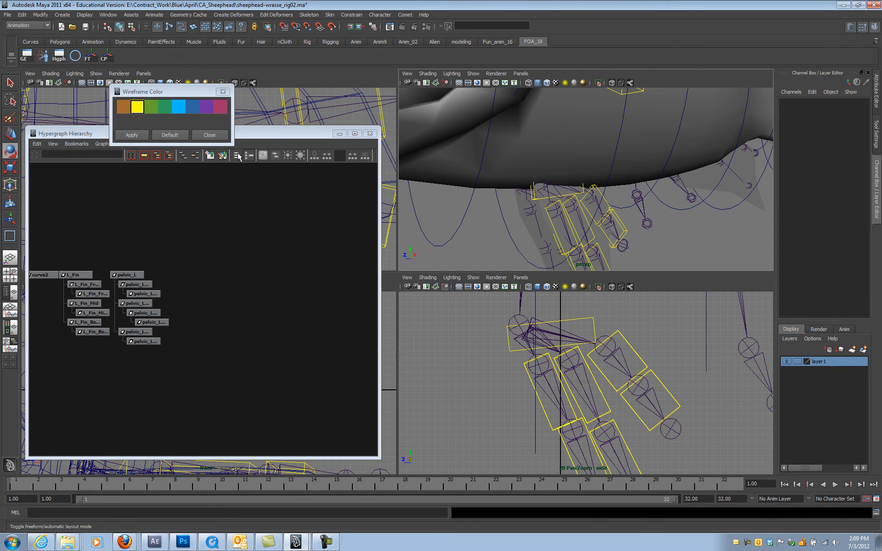
left_click(208, 134)
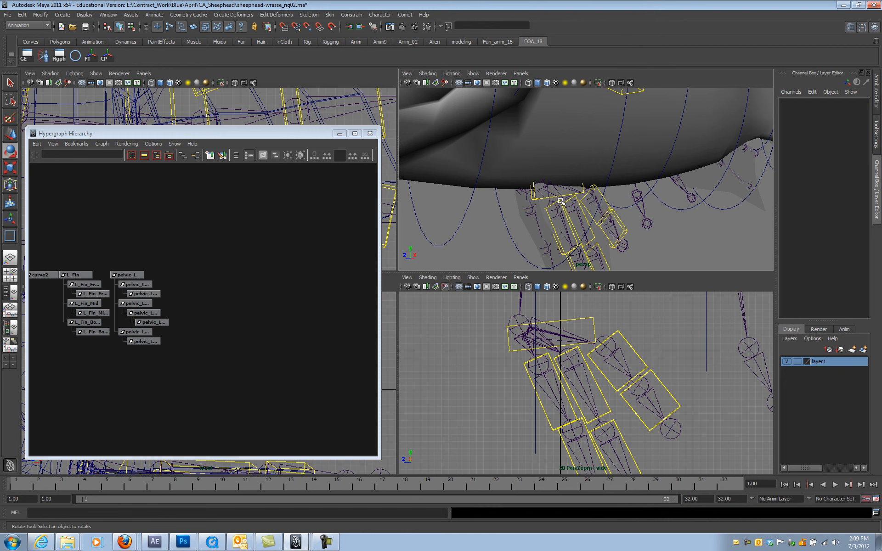
Enable Drawing Overrides under pelvic_L's Display settings with a dark blue colour, then deselect to check it.
left_click(125, 275)
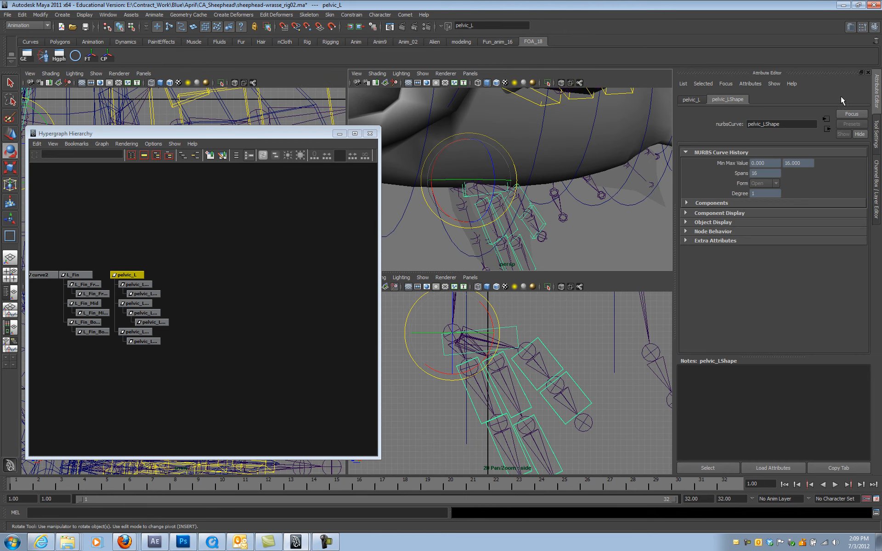
left_click(690, 99)
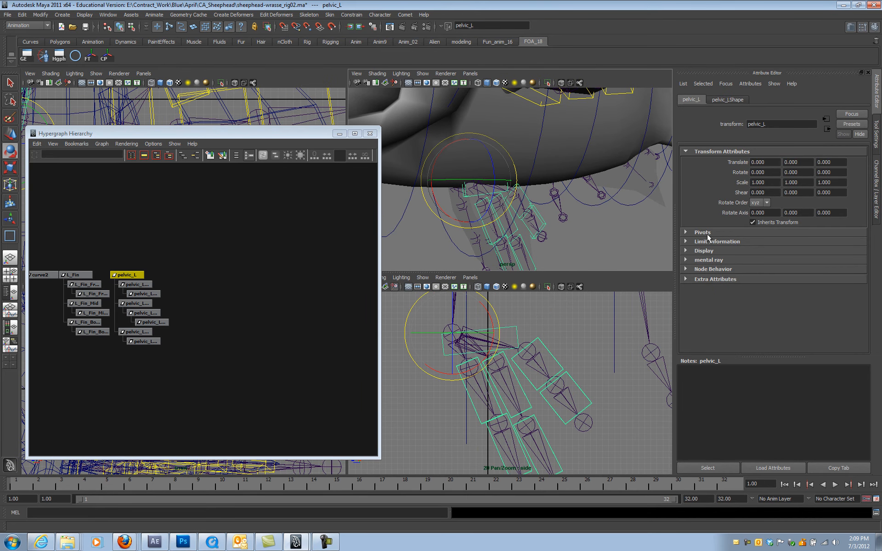
mouse_move(685, 257)
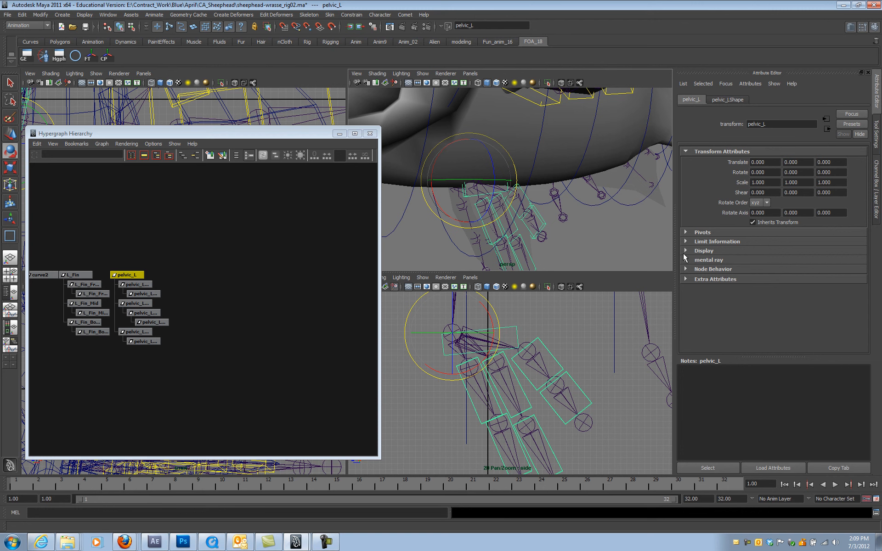
left_click(703, 250)
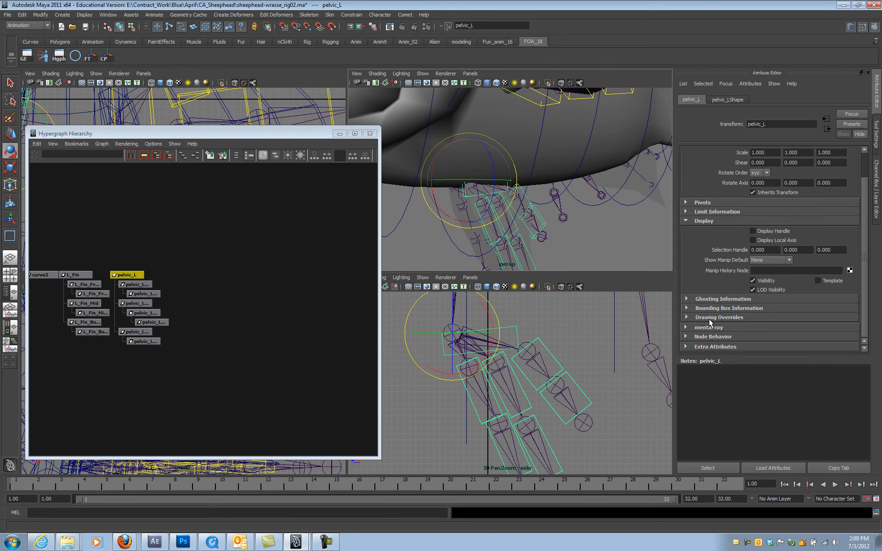
mouse_move(709, 324)
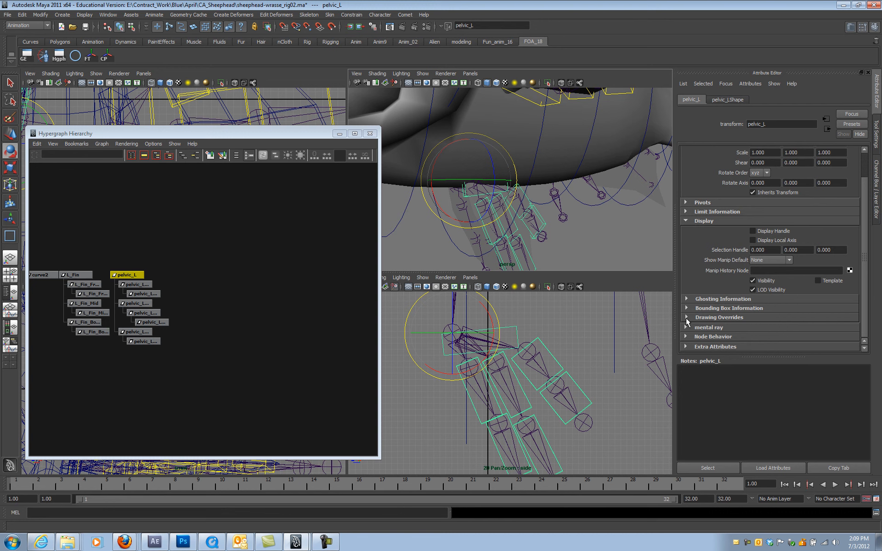
left_click(686, 317)
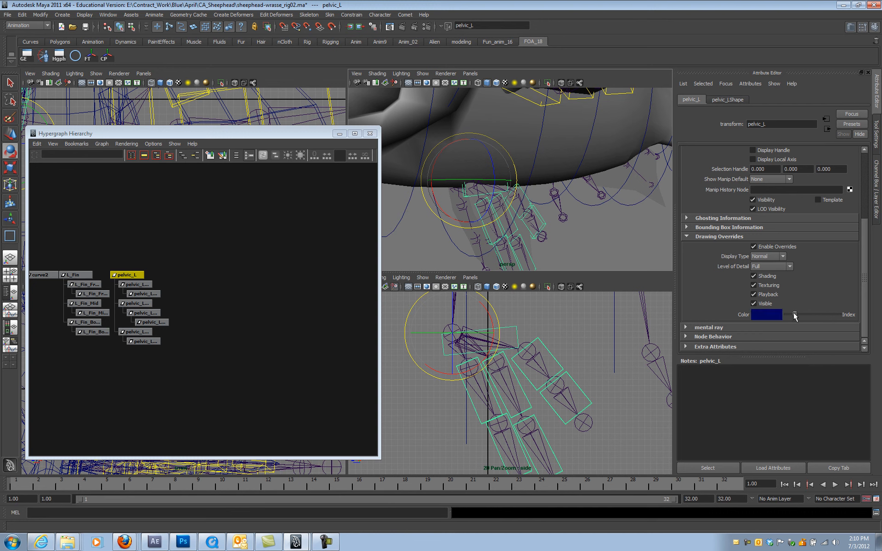
left_click(458, 195)
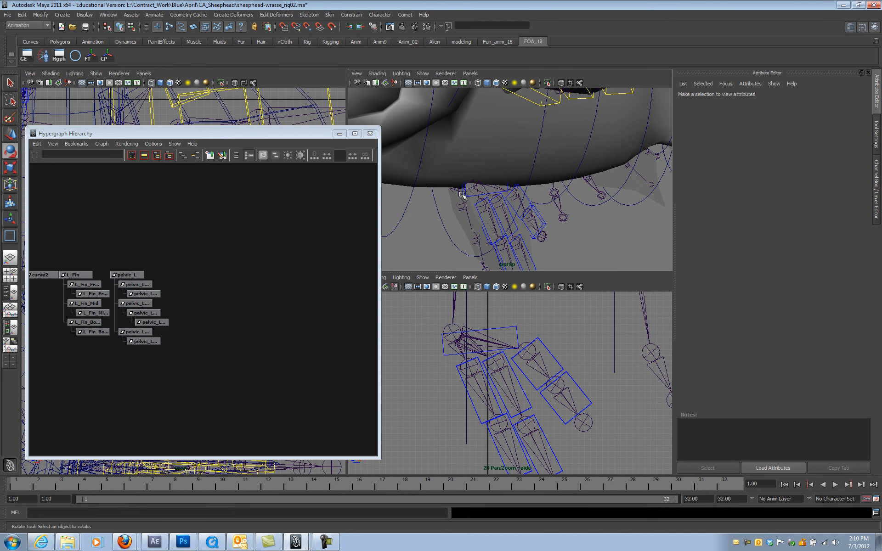
Revert the override colour so the pelvic fin controls display yellow again.
left_click(126, 274)
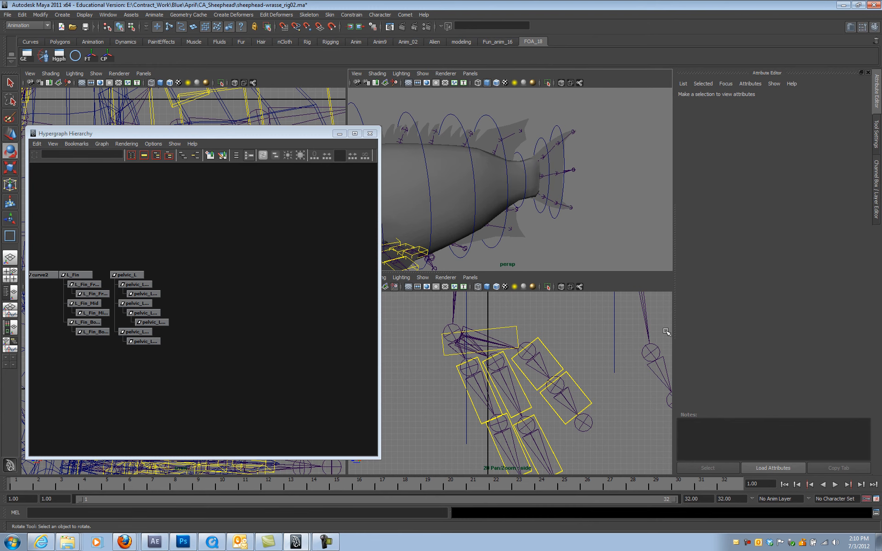
mouse_move(565, 239)
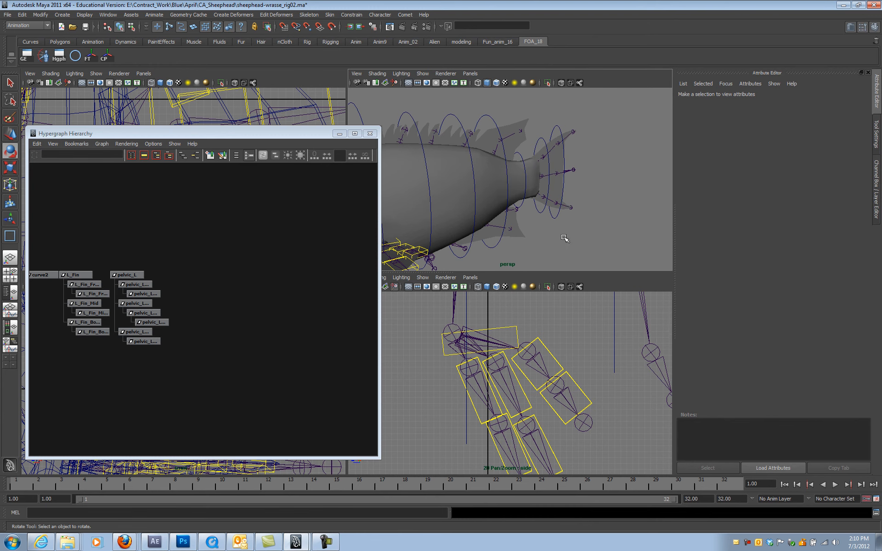